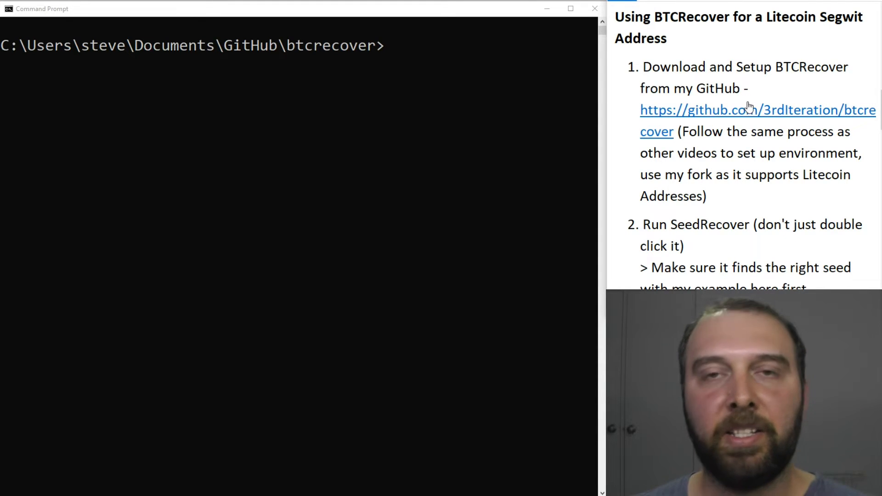
mouse_move(739, 84)
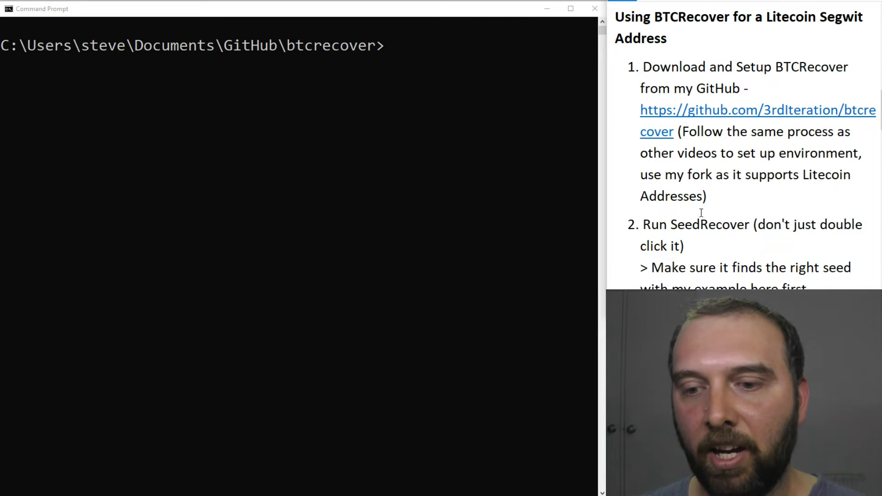
Paste the seedrecover.py command with --typos 2 --big-typos 2 --addr-limit 10 and highlight the typo options
scroll(down, 3)
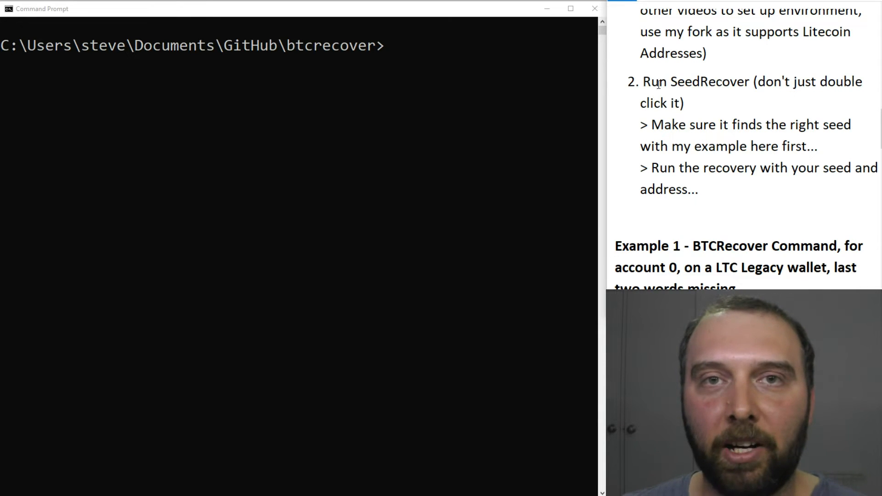
scroll(down, 3)
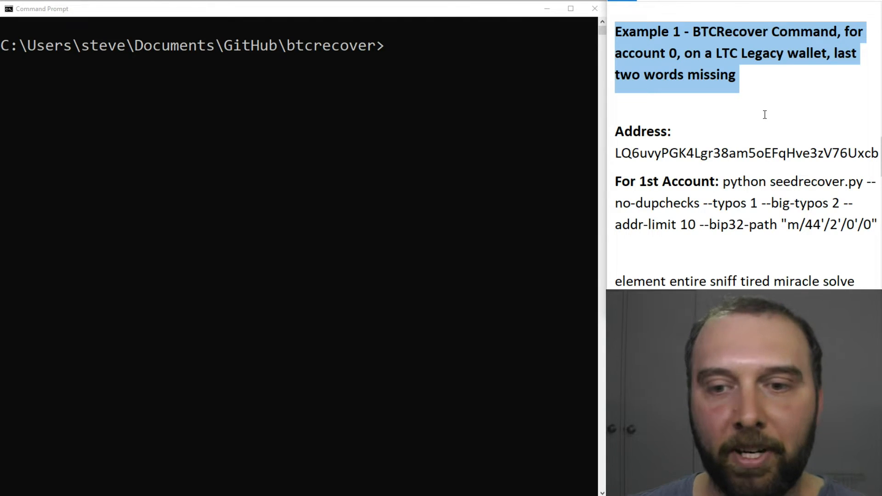
scroll(down, 3)
text(2)
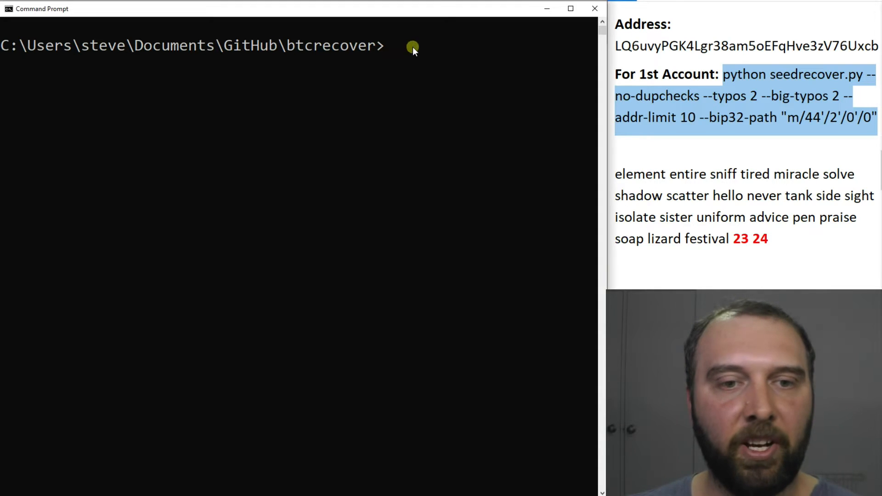
text(python seedrecover.py --no-dupchecks --typos 2 --big-typos 2 --addr-limit 10 --bip32-path "m/44'/2'/0'/0")
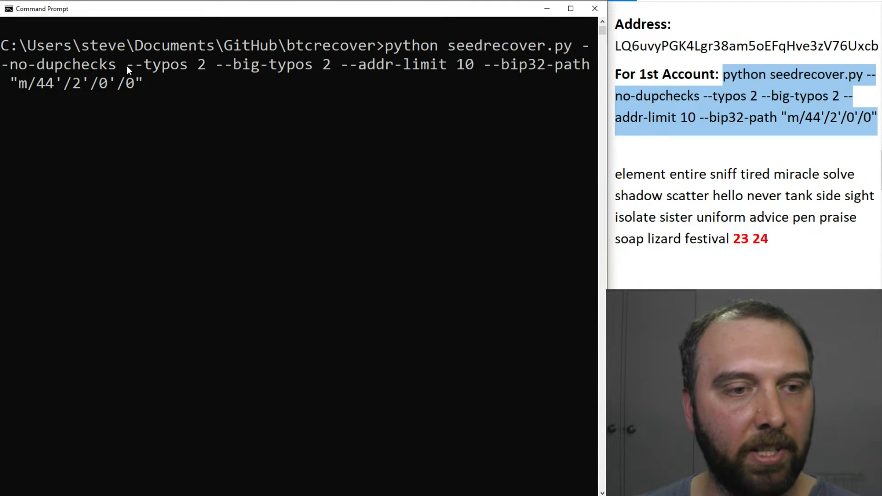
drag(125, 64, 331, 65)
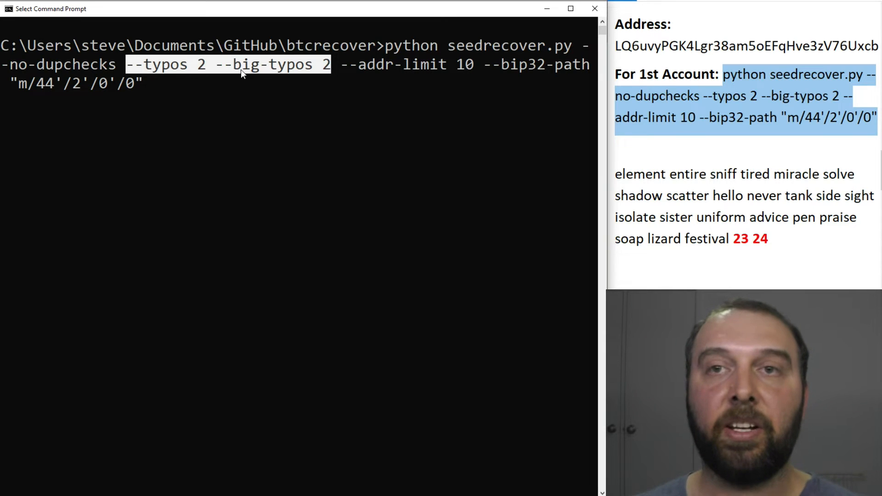
mouse_move(680, 129)
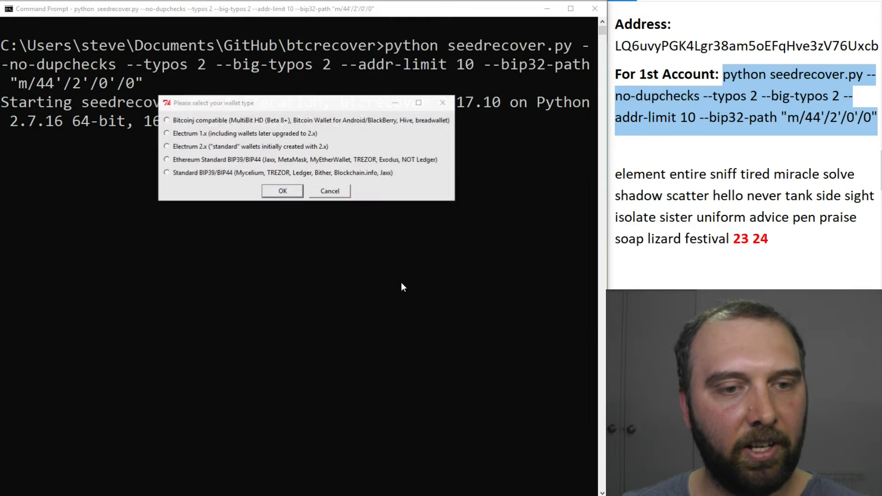
Confirm the wallet type, search by address instead of xpub, and submit the seed guess missing its last two words
click(282, 191)
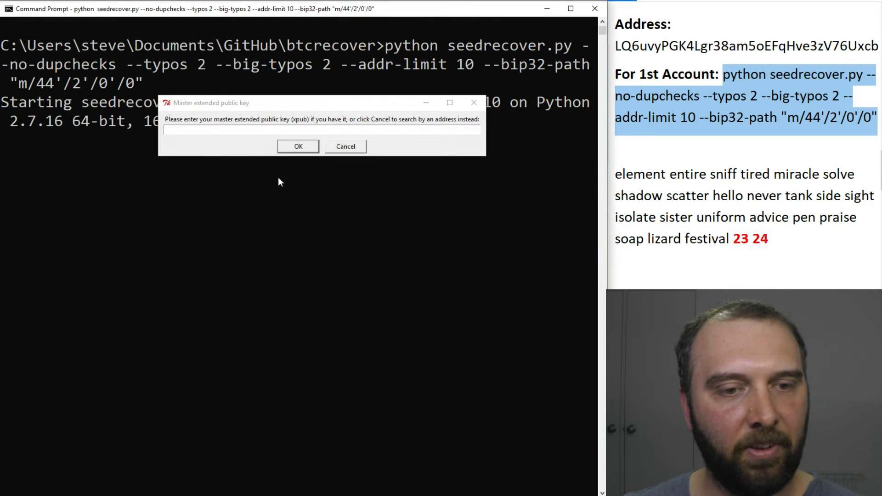
click(344, 147)
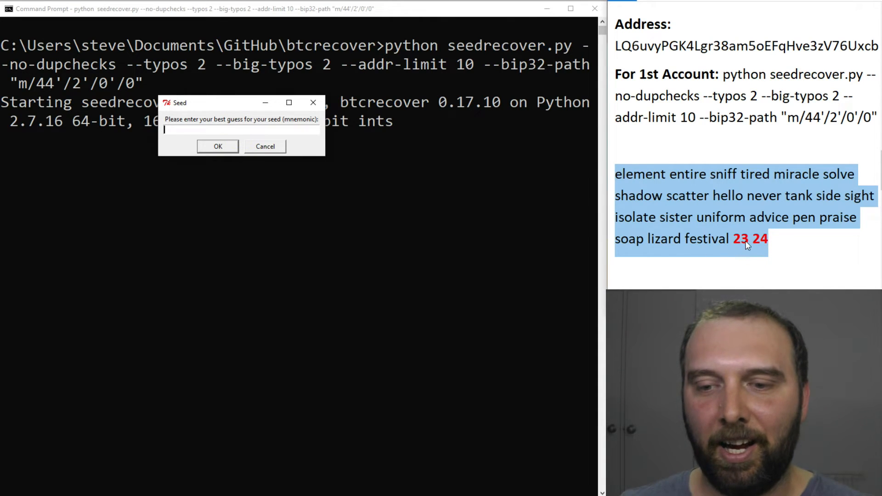
mouse_move(380, 174)
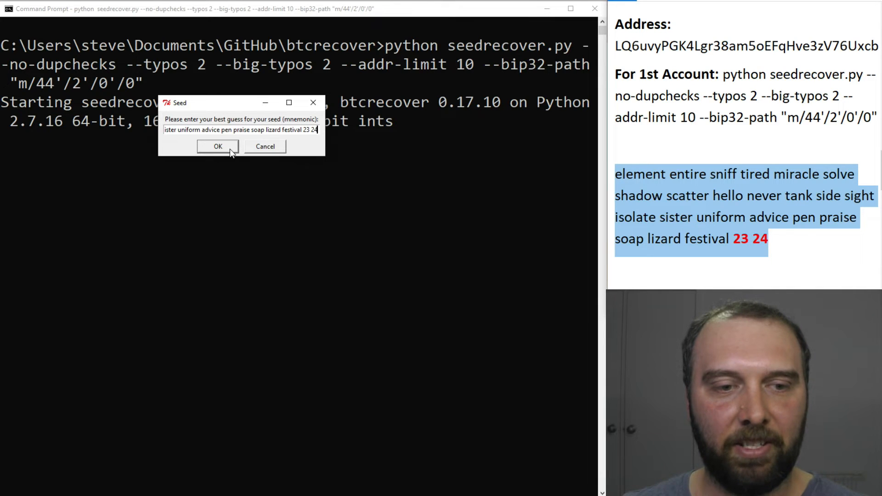
click(217, 146)
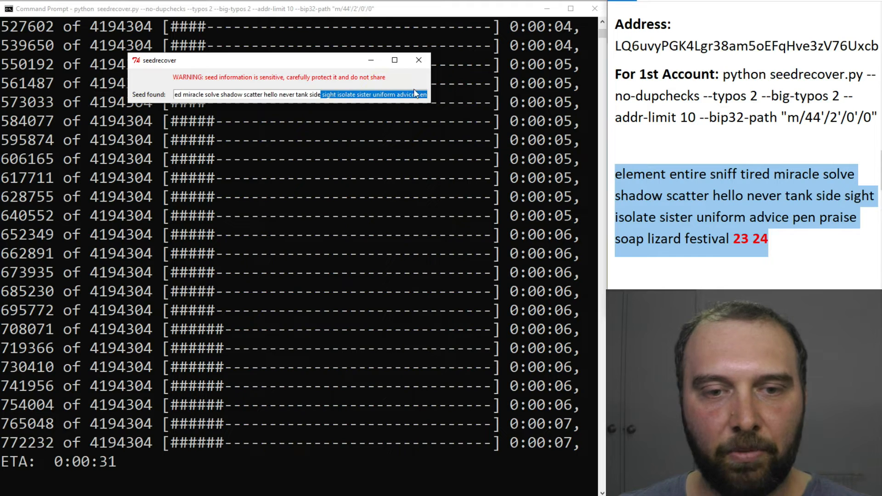
Dismiss the 'Seed found' window, ending the run at the btcrecover folder prompt
click(419, 60)
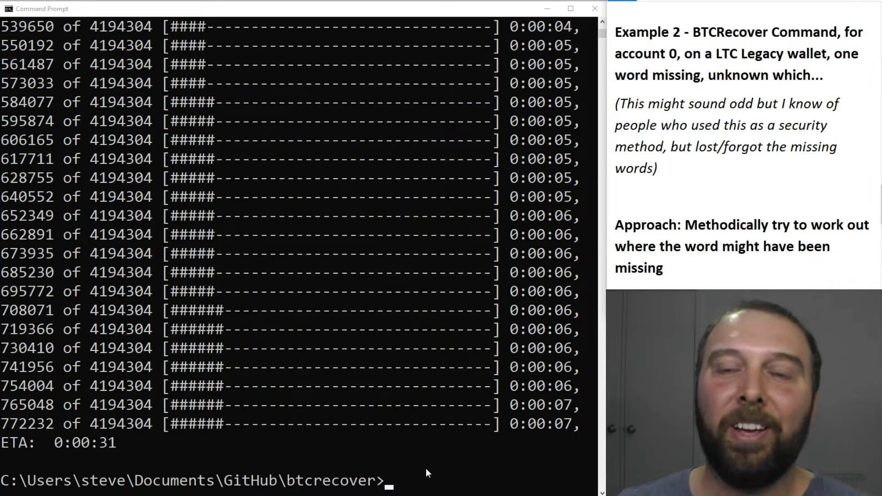
Start seedrecover.py again with --typos 1 --big-typos 1 and the same derivation path
scroll(down, 3)
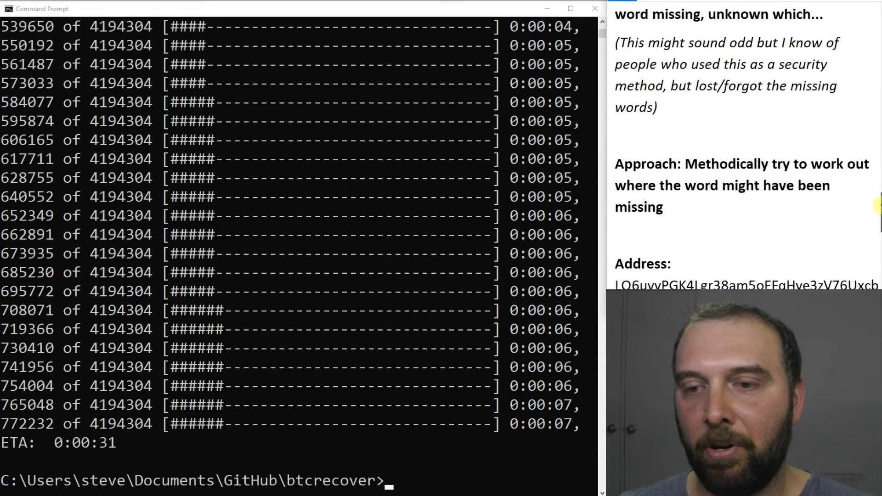
scroll(down, 3)
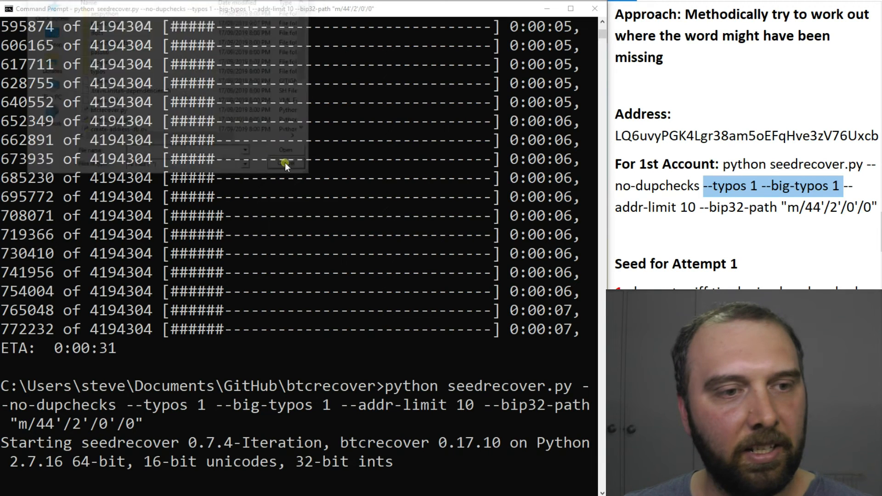
Confirm the wallet type, submit the Litecoin address, and submit the Attempt 1 seed guess with 1 as the first word
click(285, 163)
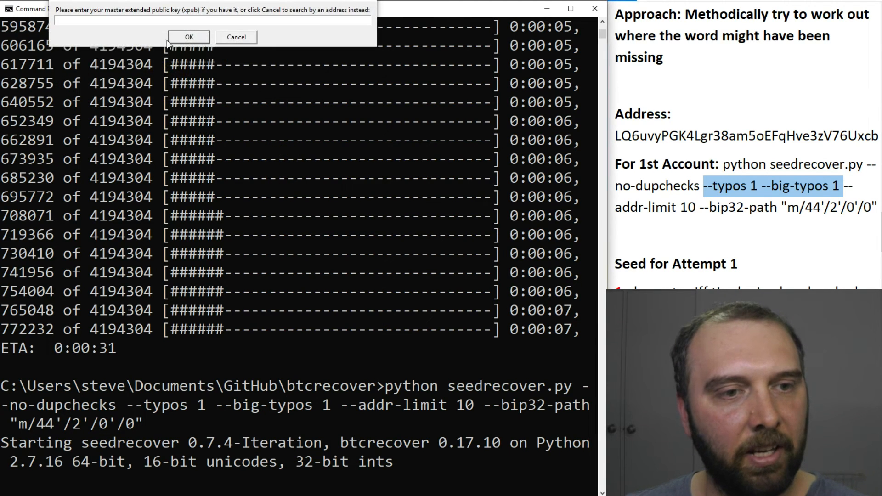
click(189, 37)
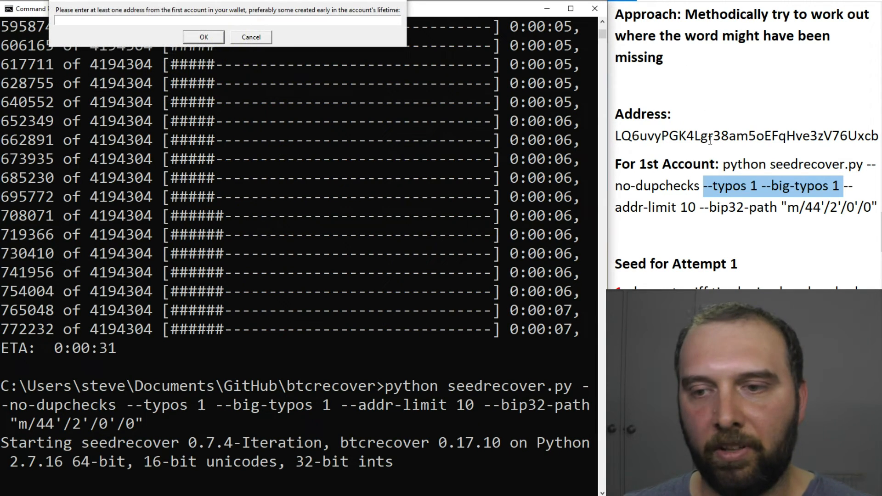
click(203, 37)
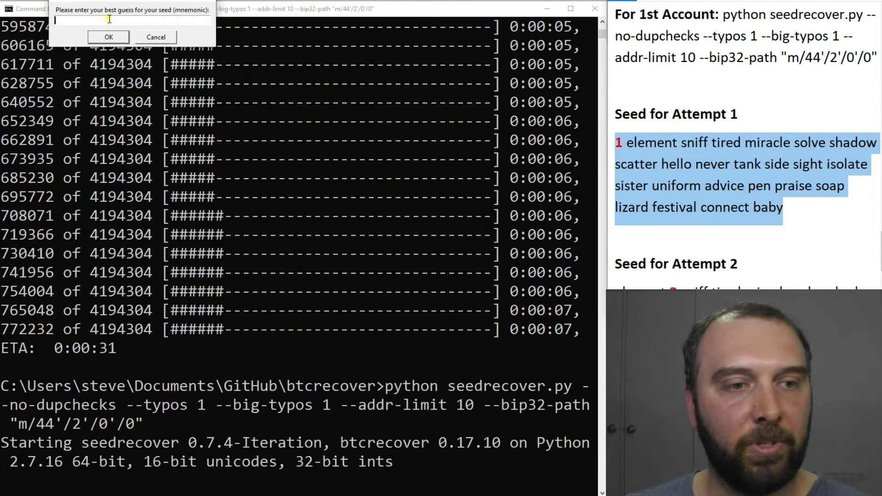
text(form advice pen praise soap lizard festival connect baby)
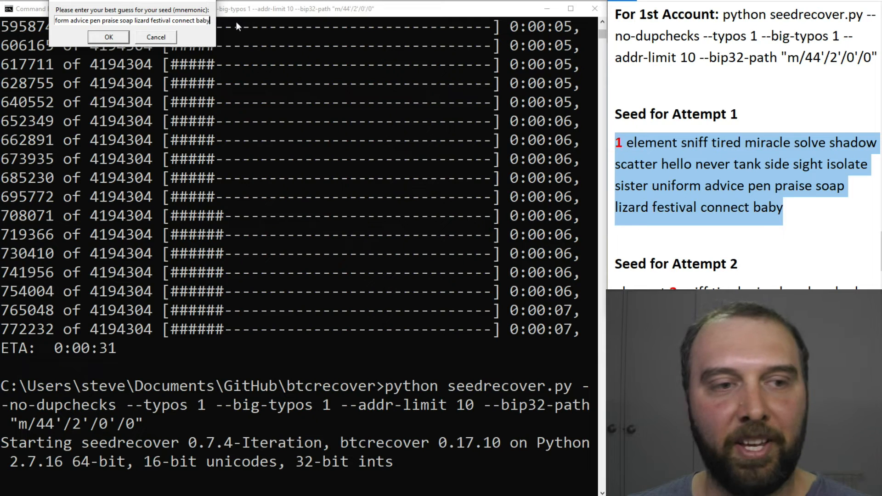
click(109, 37)
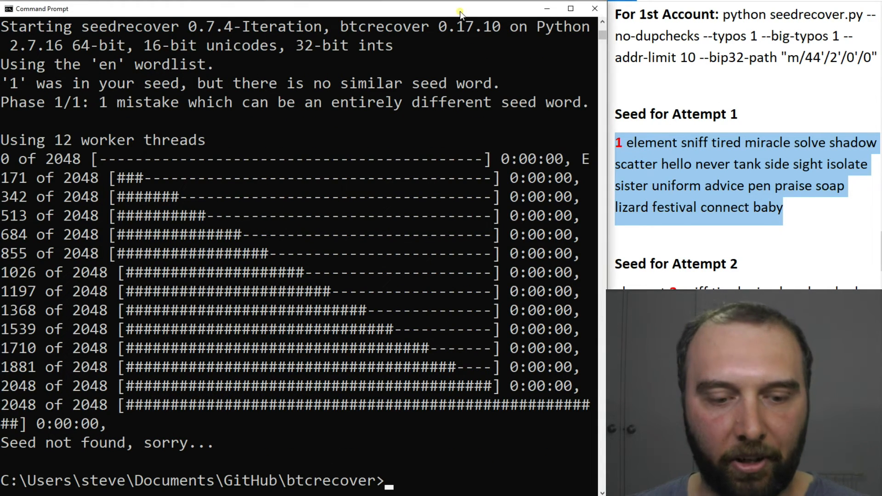
text(python seedrecover.py --no-dupchecks --typos 1 --big-typos 1 --addr-limit 10 --bip32-path "m/44'/2'/0'/0")
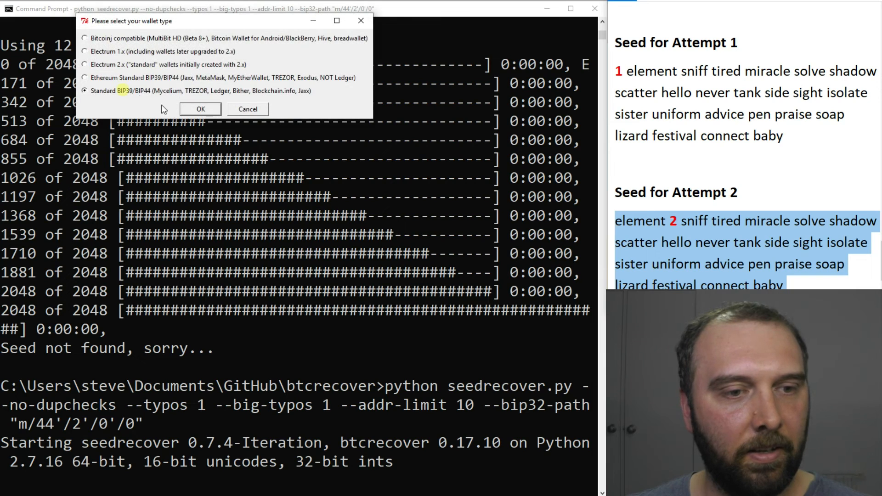
Confirm Standard BIP39/BIP44, submit the Litecoin address, and submit the Attempt 2 seed guess with 2 as the second word
click(200, 109)
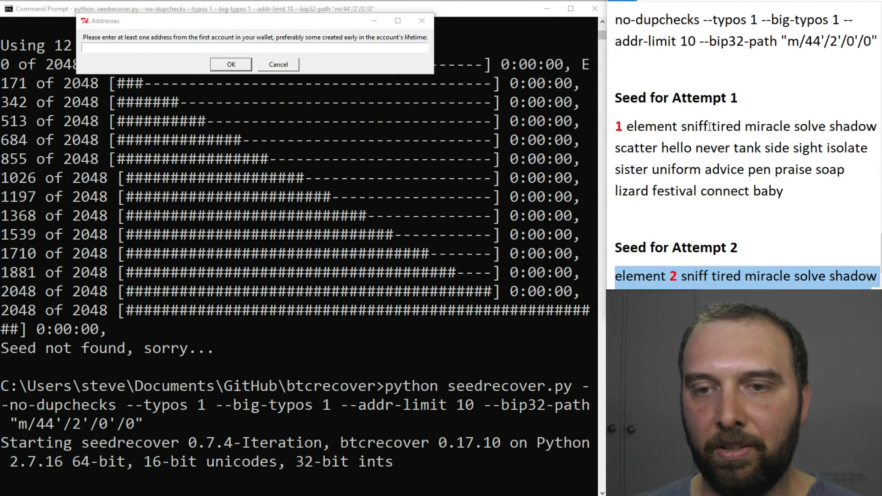
scroll(up, 3)
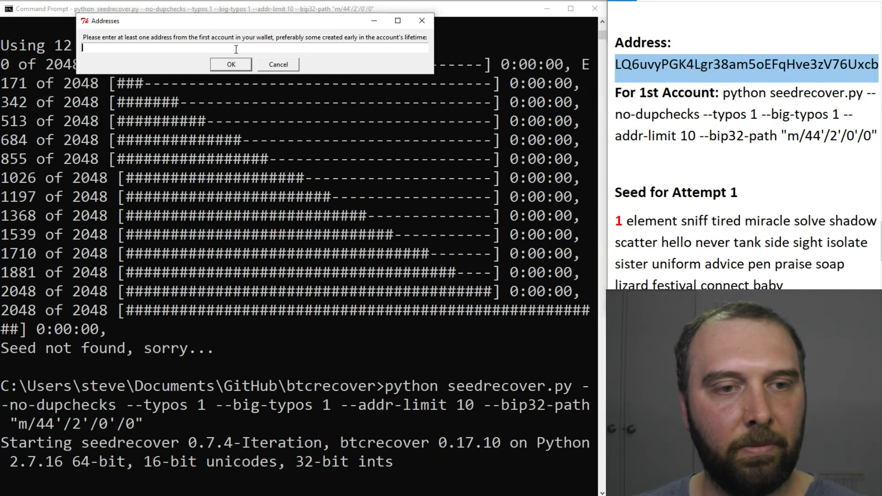
click(231, 64)
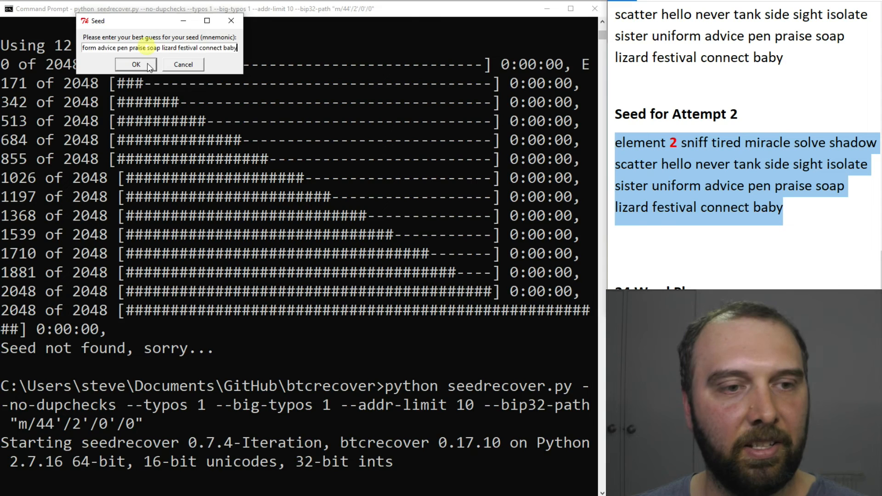
click(135, 64)
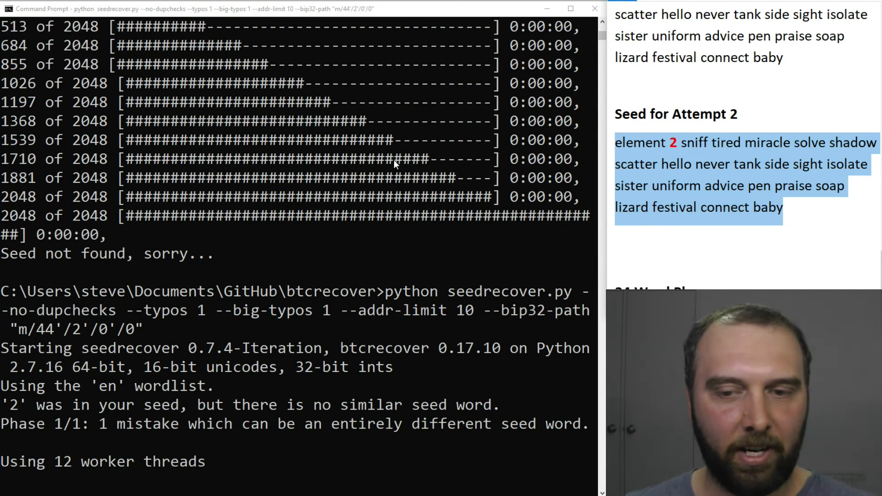